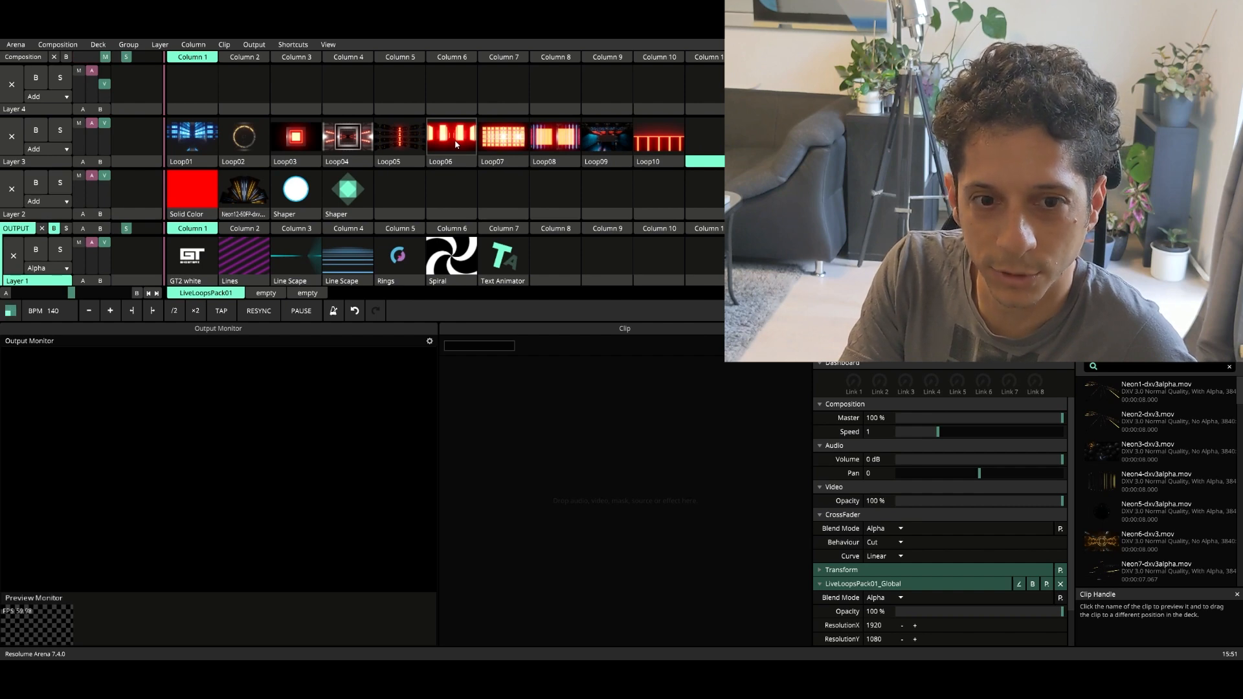
Launch the Loop06 neon tower clip on Layer 3.
{"action": "left_click", "coordinate": [451, 136]}
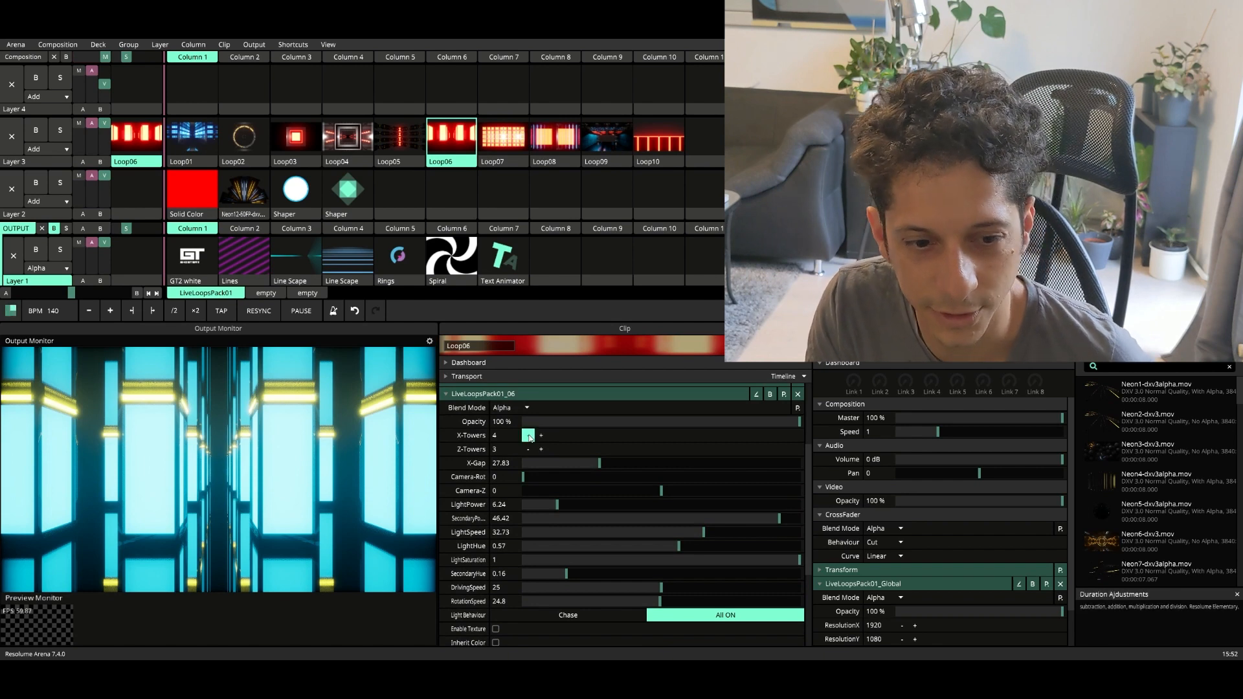
Test tower counts, returning X-Towers to 4 and Z-Towers to 3.
{"action": "left_click", "coordinate": [540, 435]}
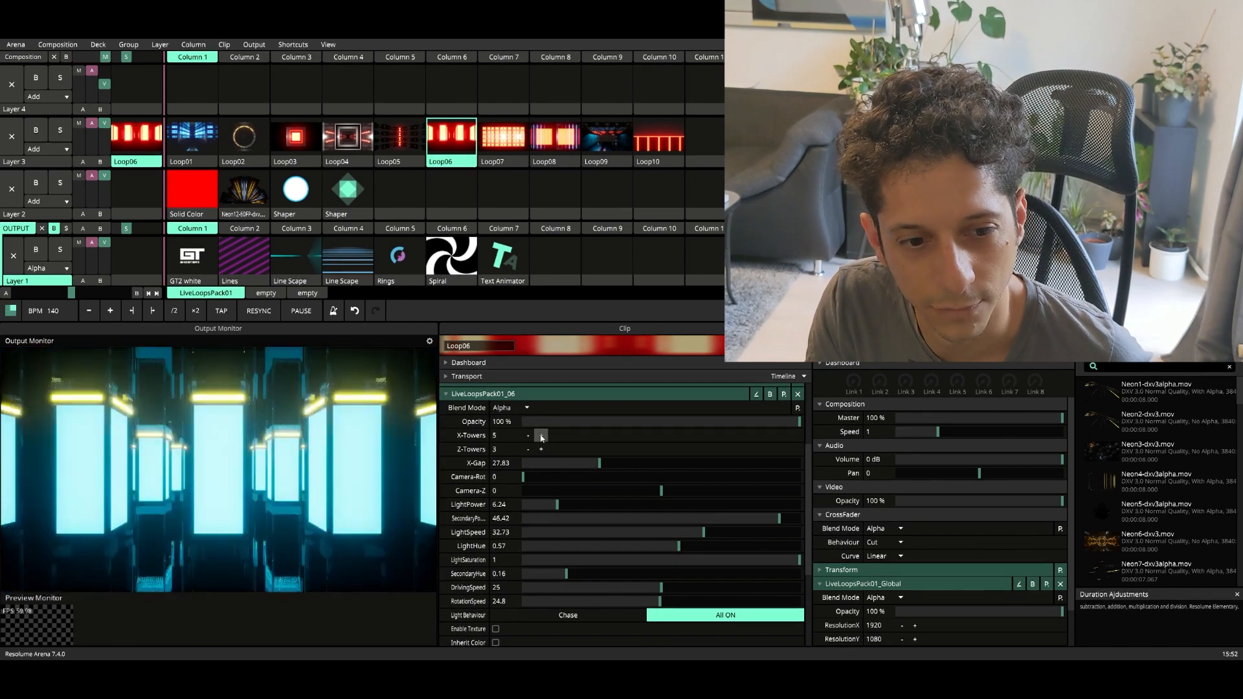
{"action": "left_click", "coordinate": [528, 449]}
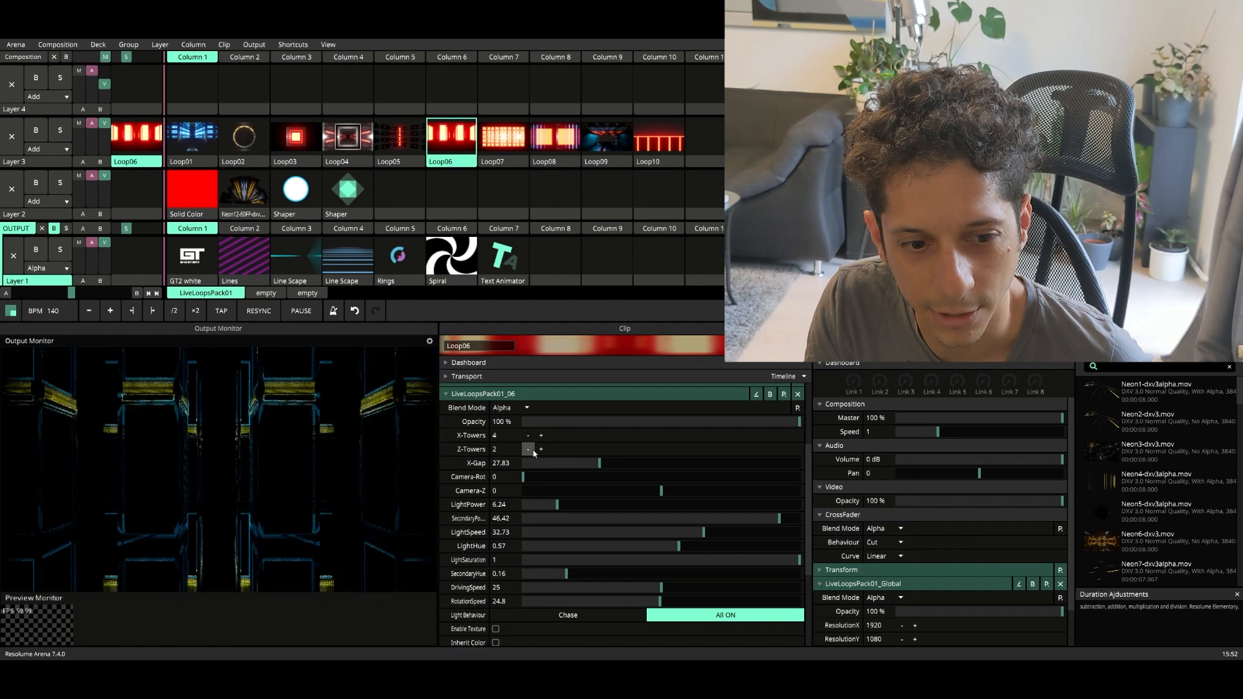
{"action": "left_click", "coordinate": [540, 449]}
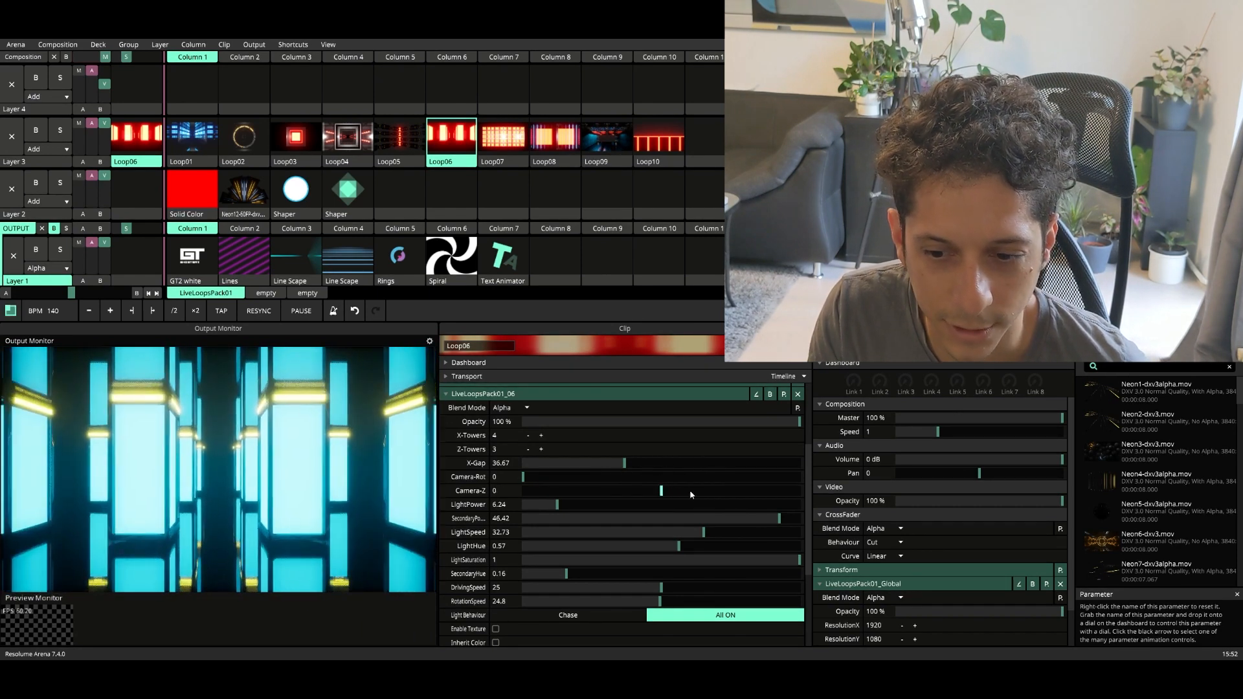
Scroll the Clip parameters down to the light hue and power settings.
{"action": "scroll", "scroll_direction": "down", "scroll_amount": 3}
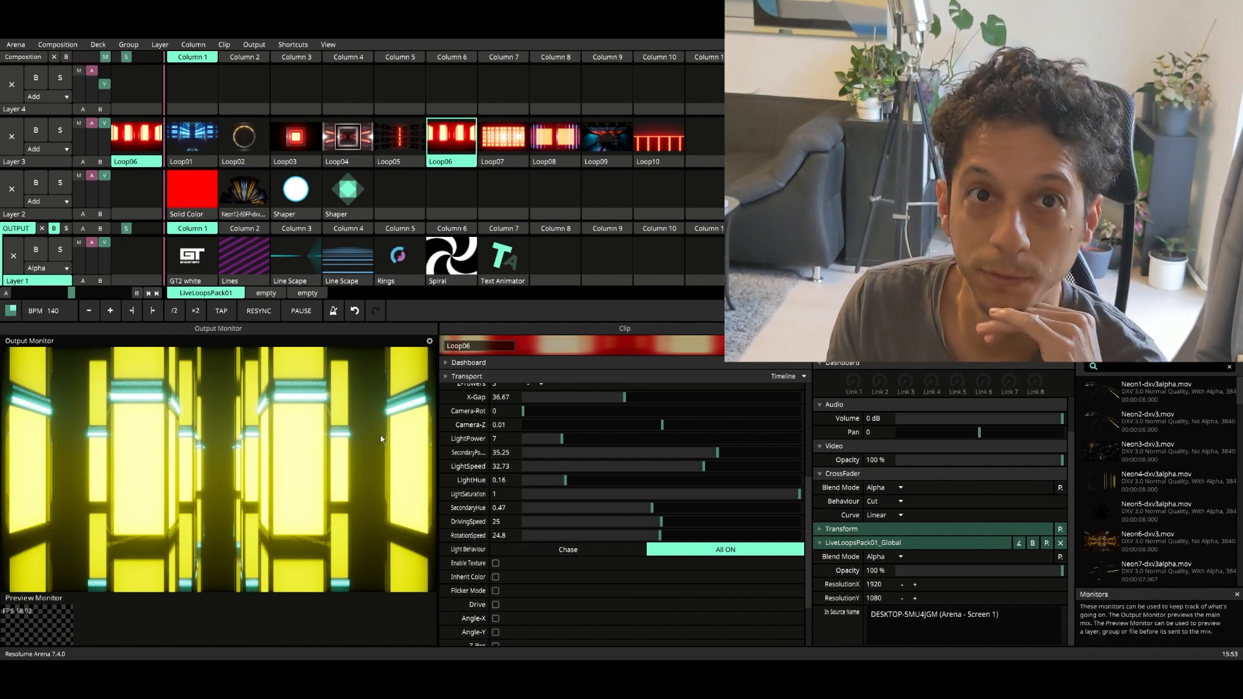
{"action": "mouse_move", "coordinate": [382, 428]}
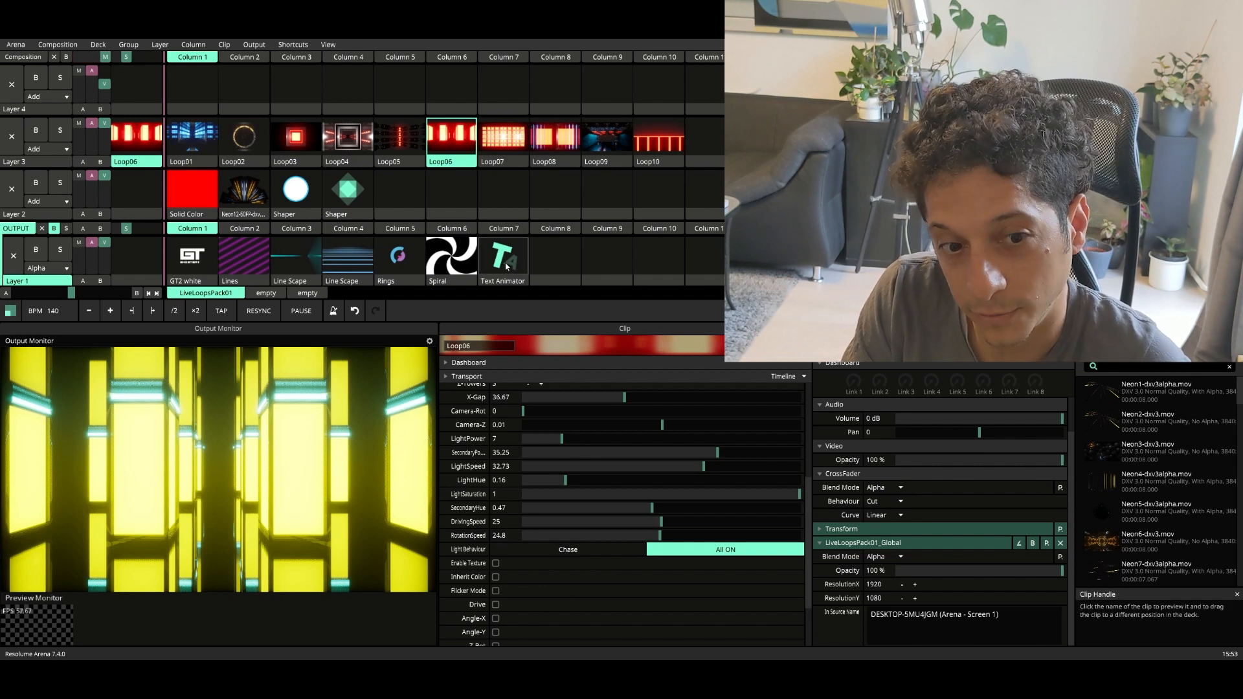
{"action": "mouse_move", "coordinate": [206, 259]}
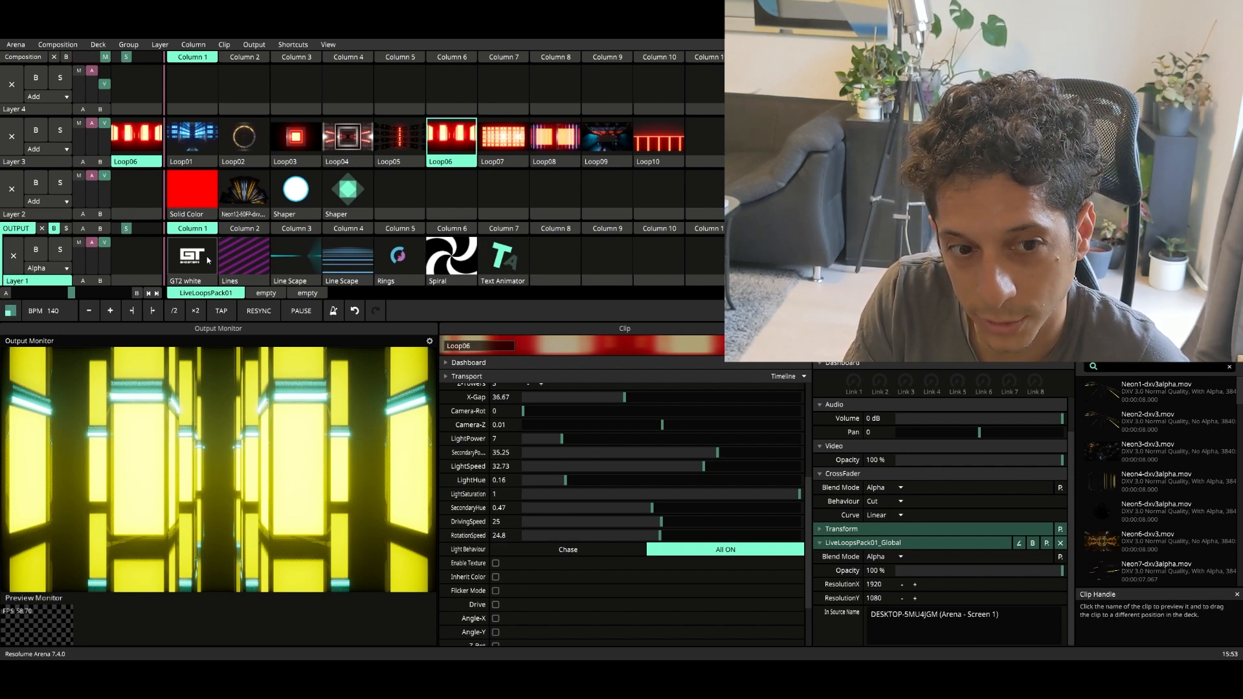
Play GT2 white, enable texture, and settle on the Lines clip after trying Line Scape.
{"action": "left_click", "coordinate": [190, 257]}
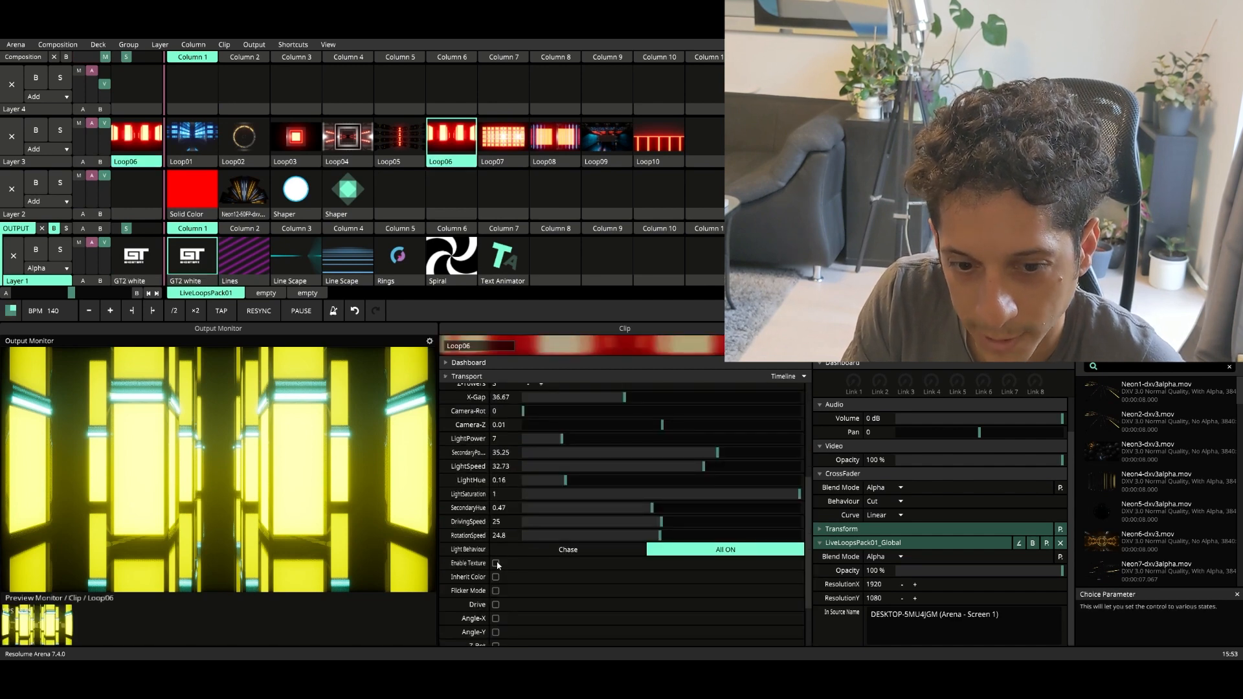
{"action": "left_click", "coordinate": [495, 562]}
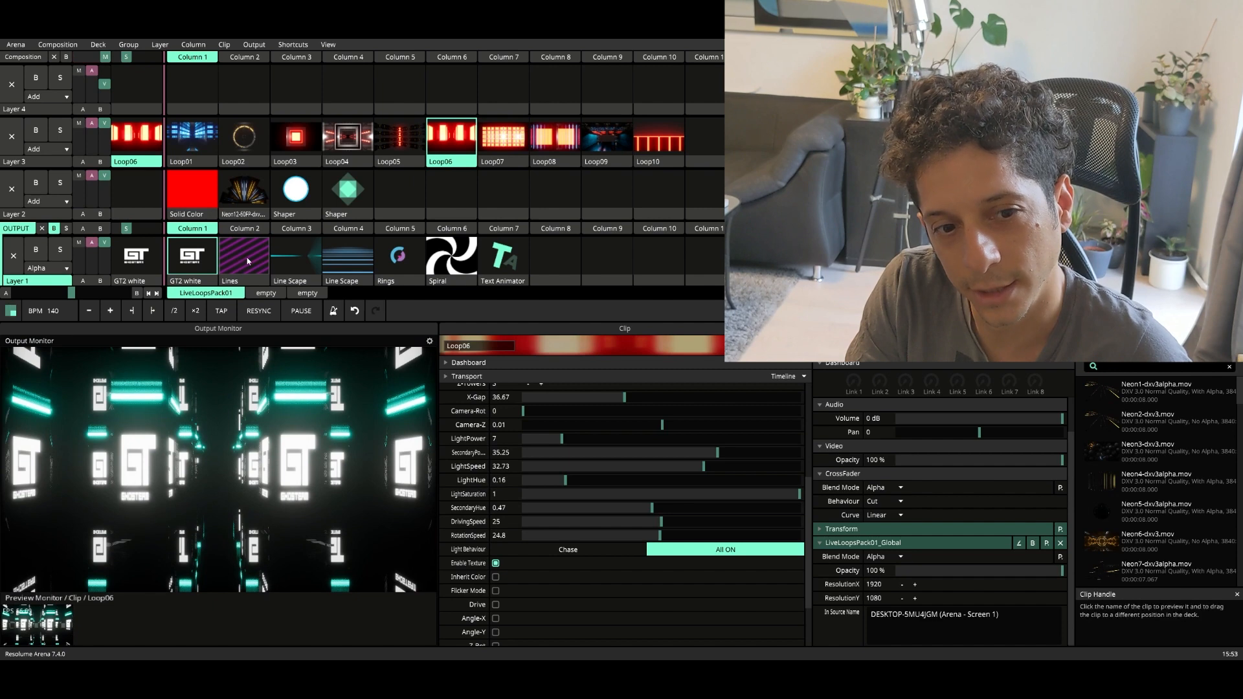
{"action": "left_click", "coordinate": [244, 258]}
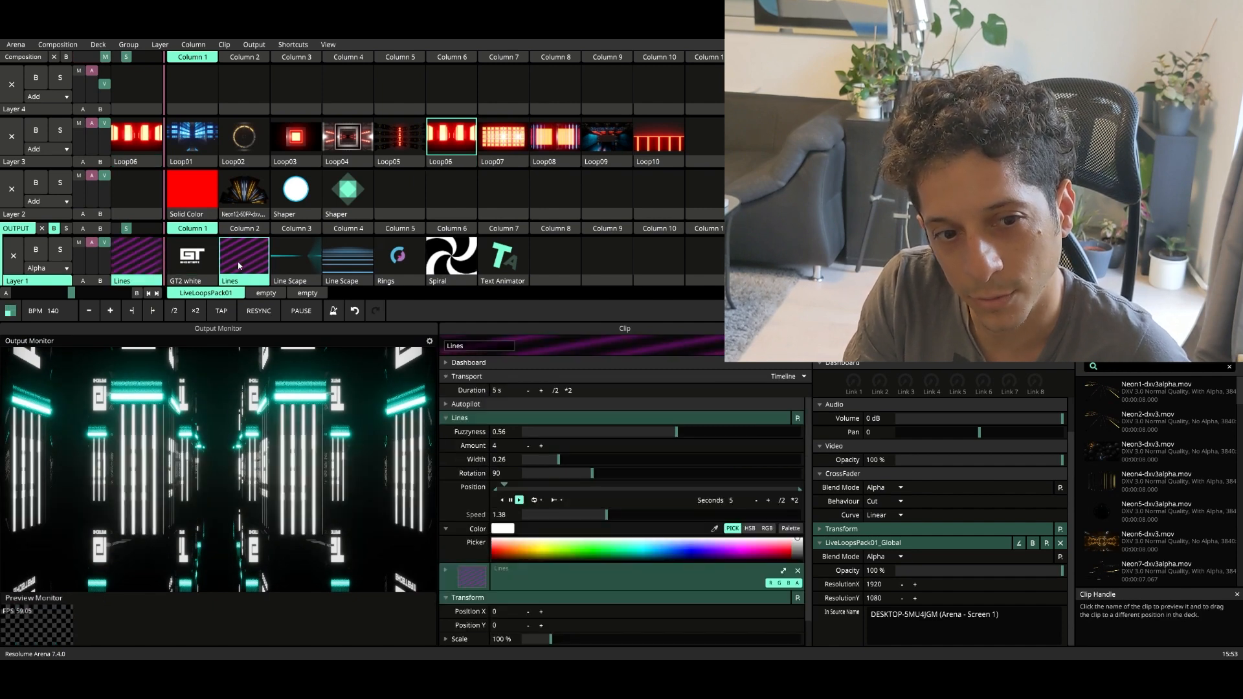
{"action": "left_click", "coordinate": [296, 260]}
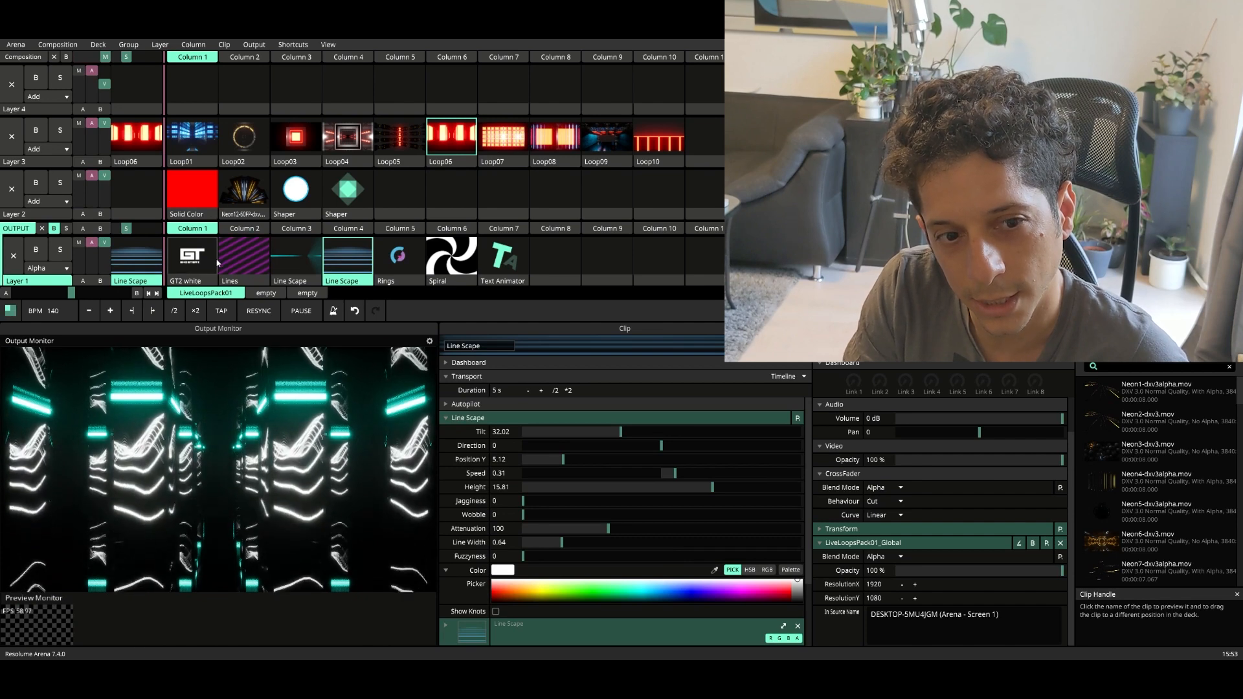
{"action": "left_click", "coordinate": [243, 258]}
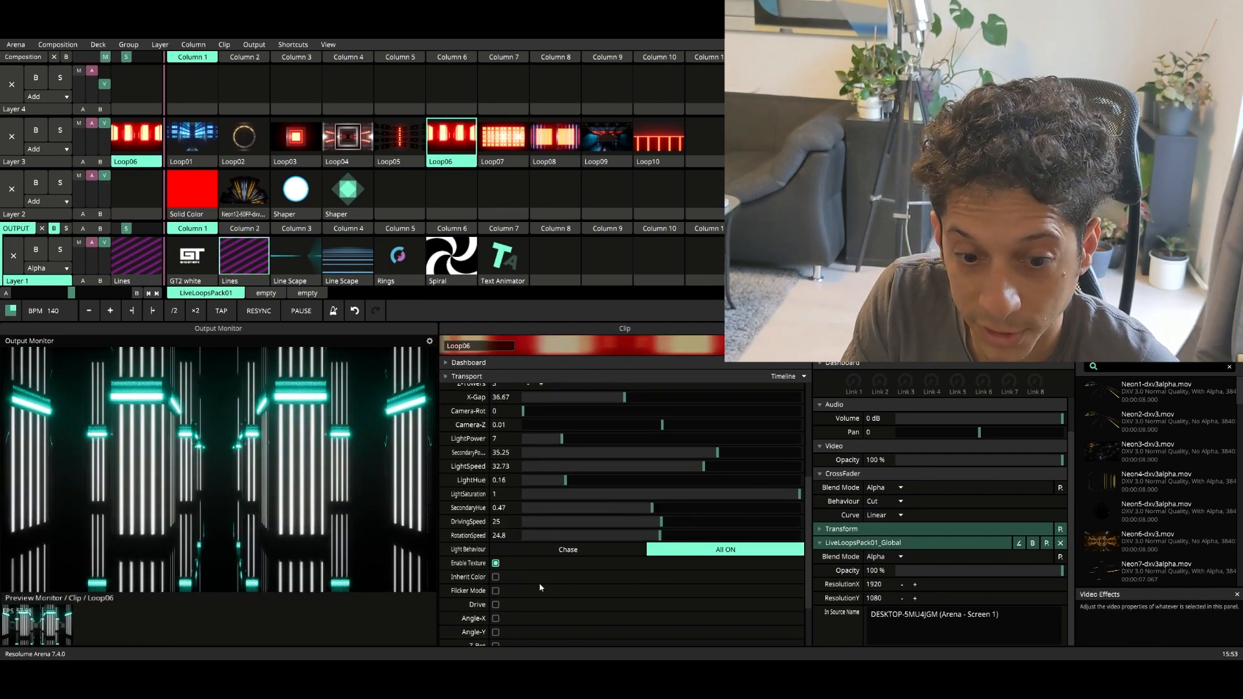
Turn on Inherit Color so magenta towers take colour from below, texture off.
{"action": "left_click", "coordinate": [495, 576]}
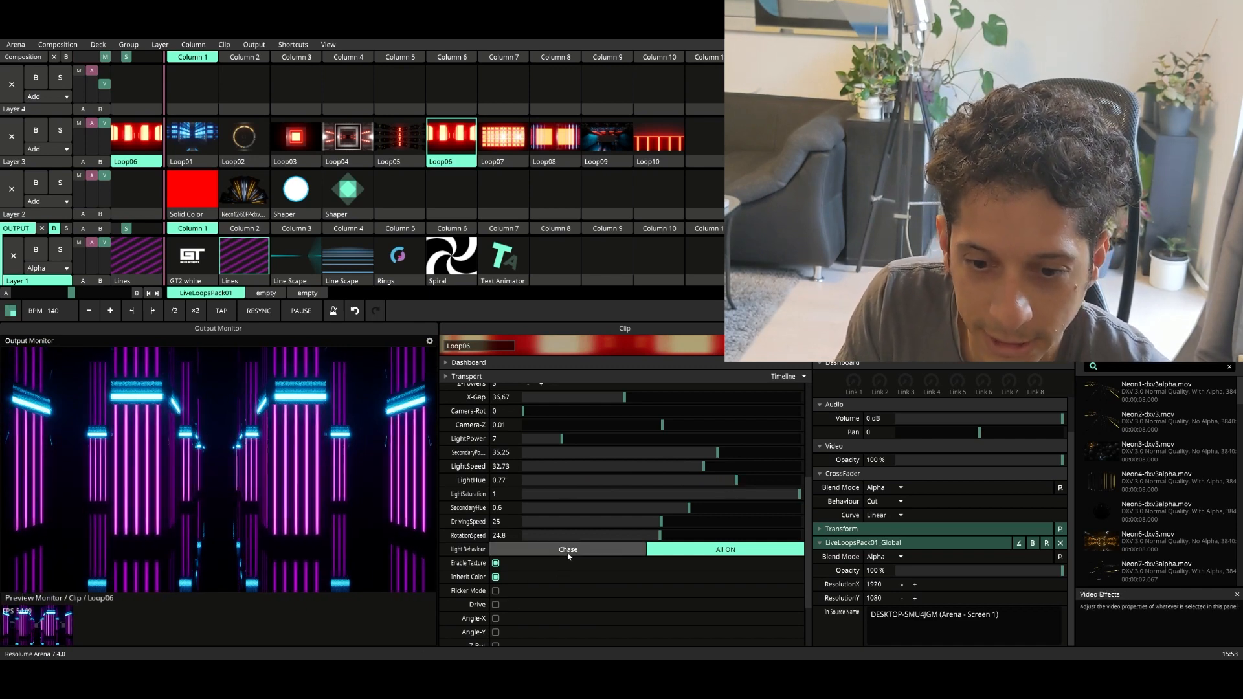
{"action": "left_click", "coordinate": [567, 550]}
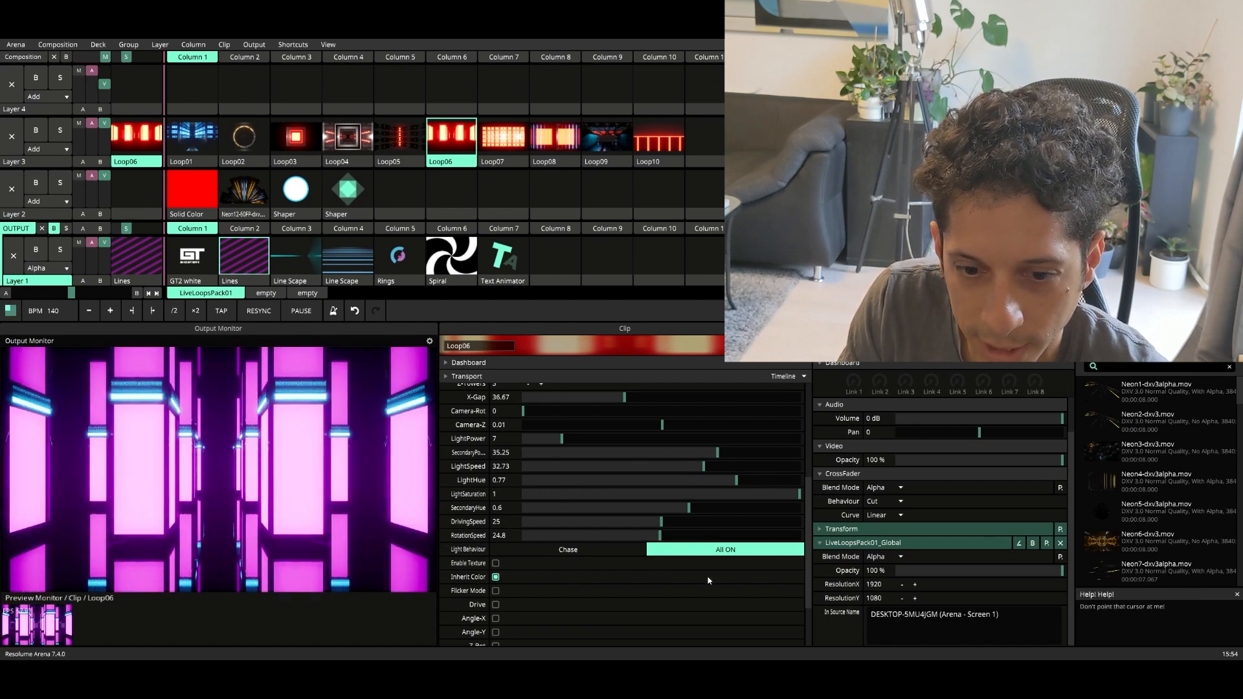
Try Chase lights, enable Flicker Mode and Drive, then return to All ON.
{"action": "left_click", "coordinate": [568, 549]}
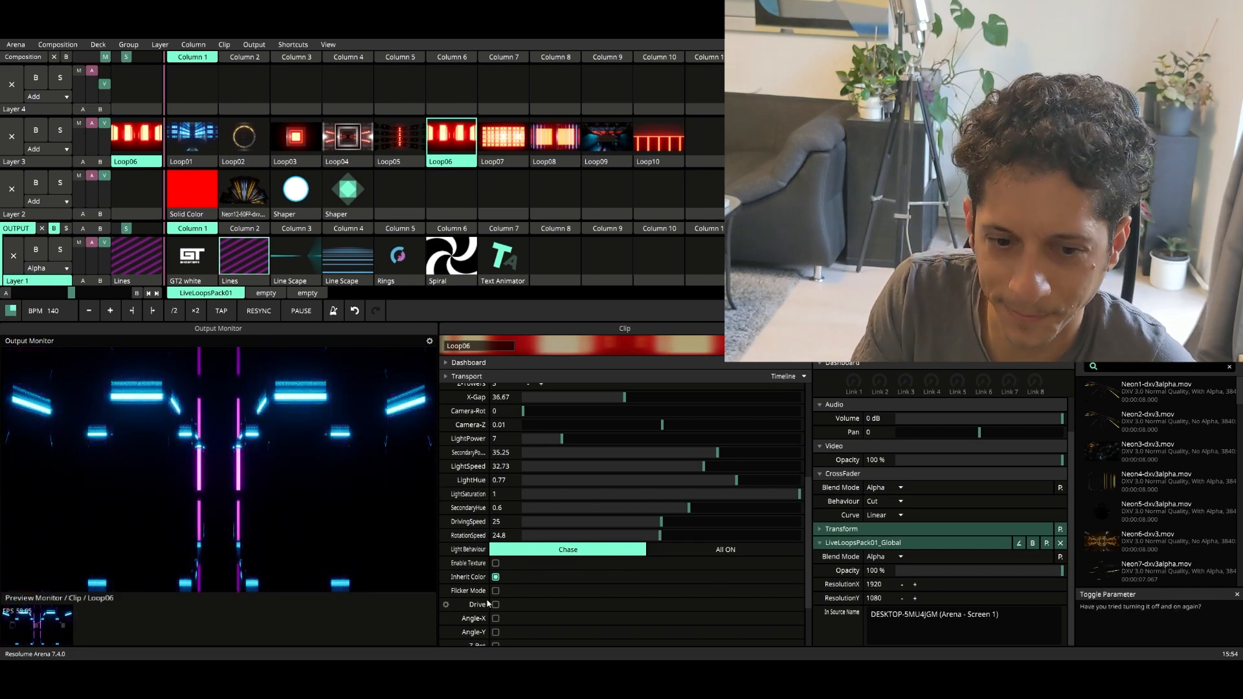
{"action": "left_click", "coordinate": [495, 589]}
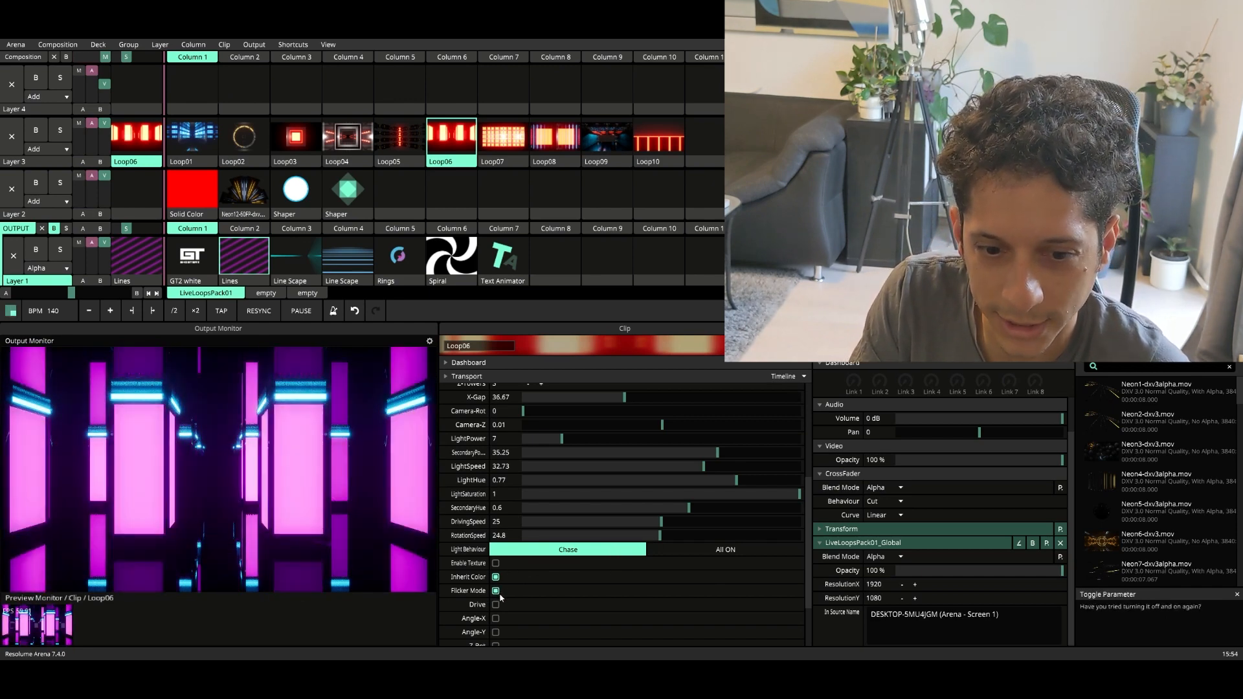
{"action": "left_click", "coordinate": [495, 591]}
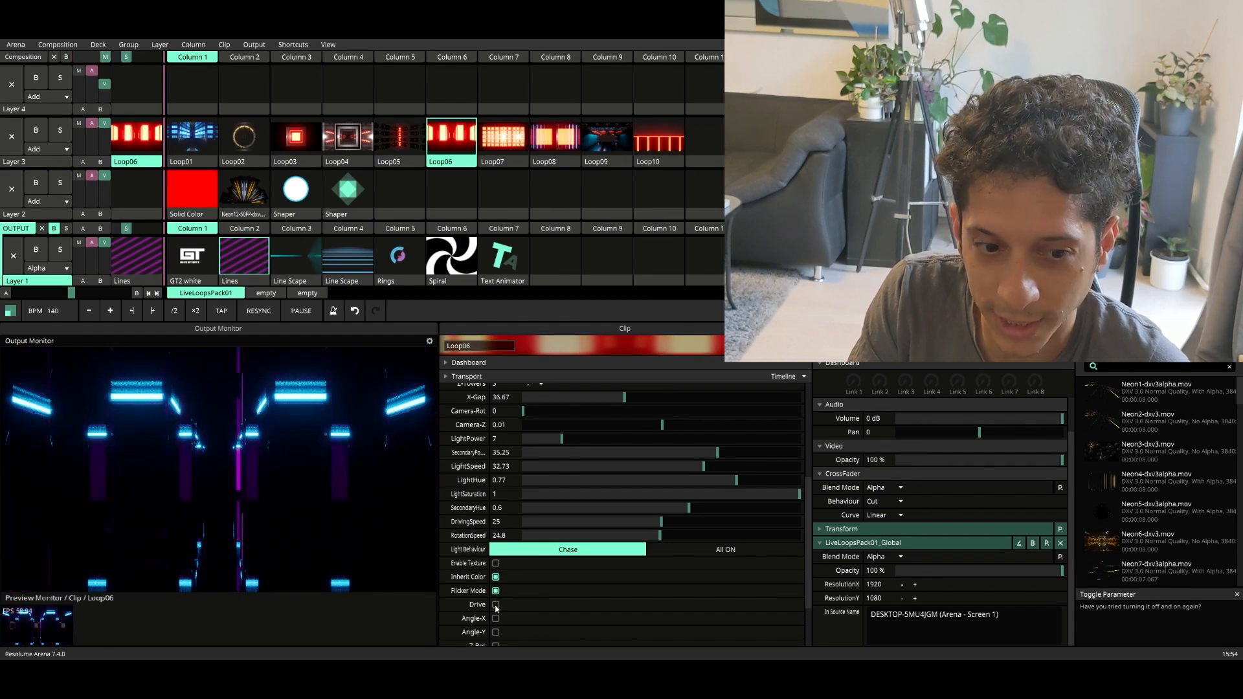
{"action": "left_click", "coordinate": [495, 591]}
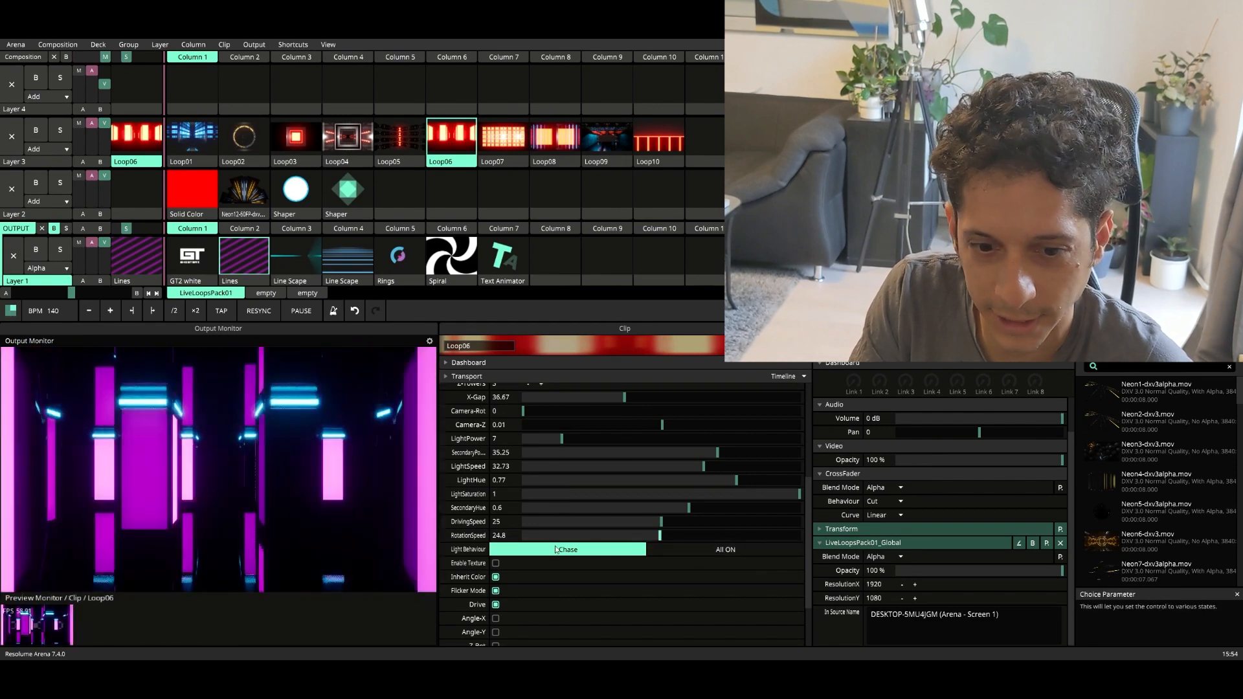
{"action": "left_click", "coordinate": [495, 562]}
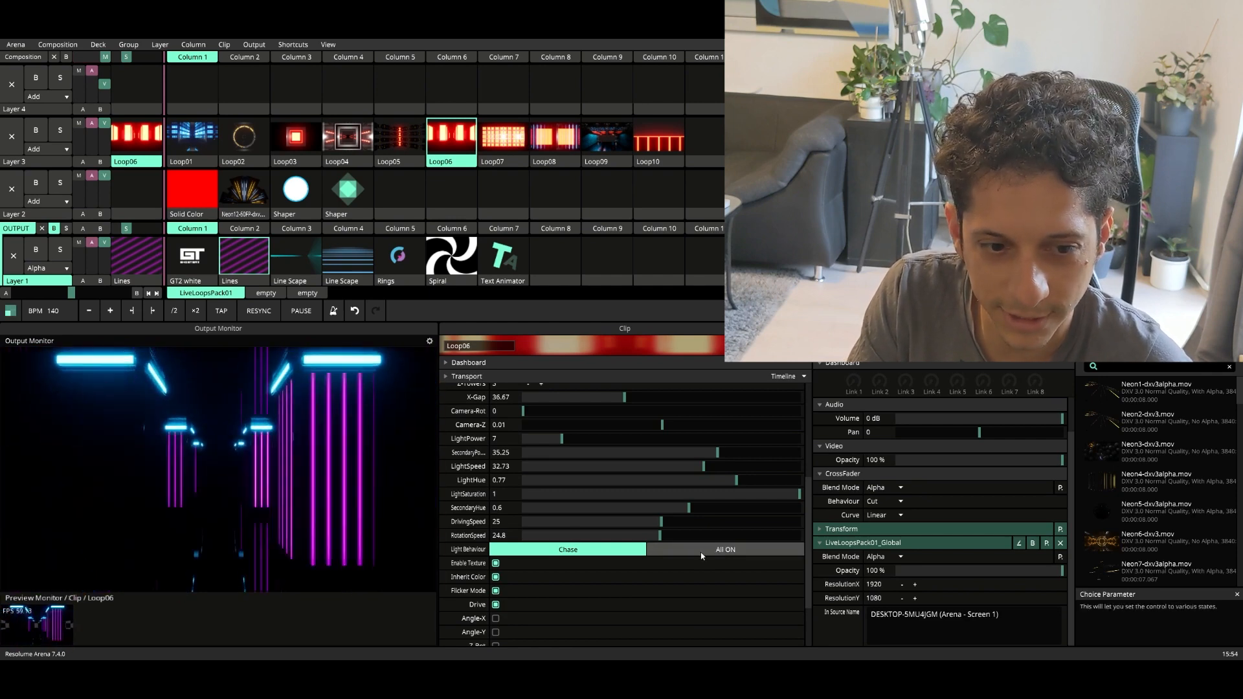
{"action": "left_click", "coordinate": [723, 549]}
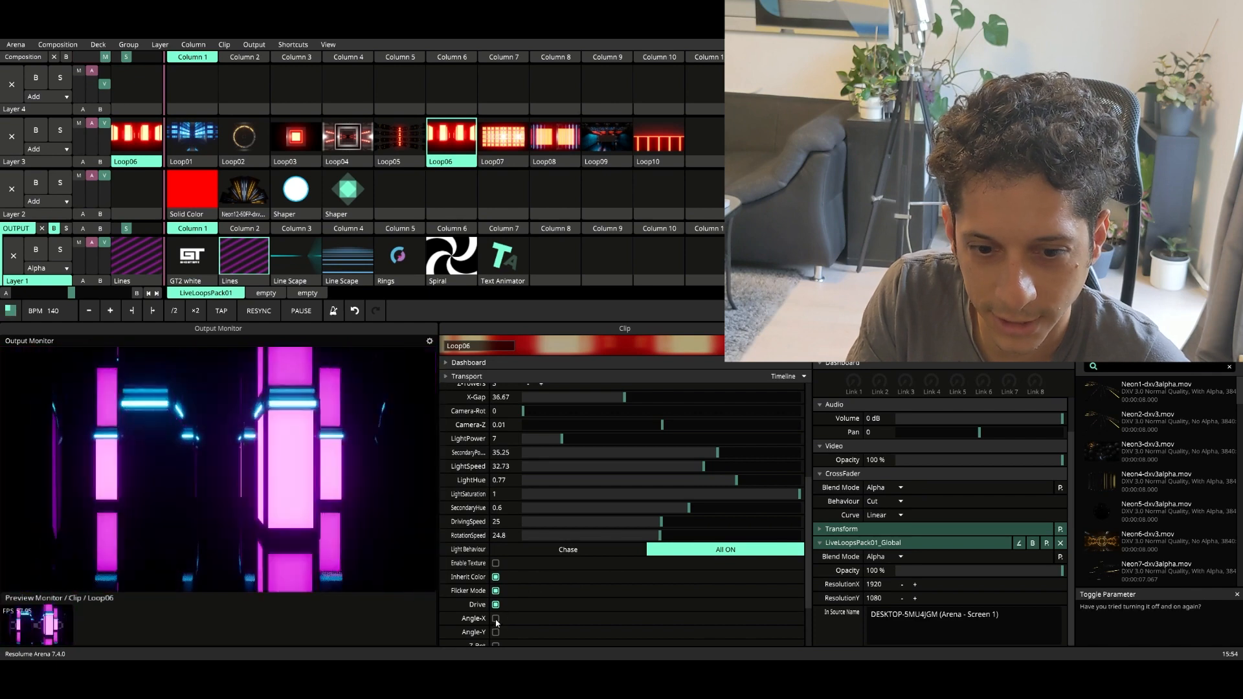
Try Angle-X and Z-Rot, set rotation speed near 9.67, leaving angles off.
{"action": "left_click", "coordinate": [496, 618]}
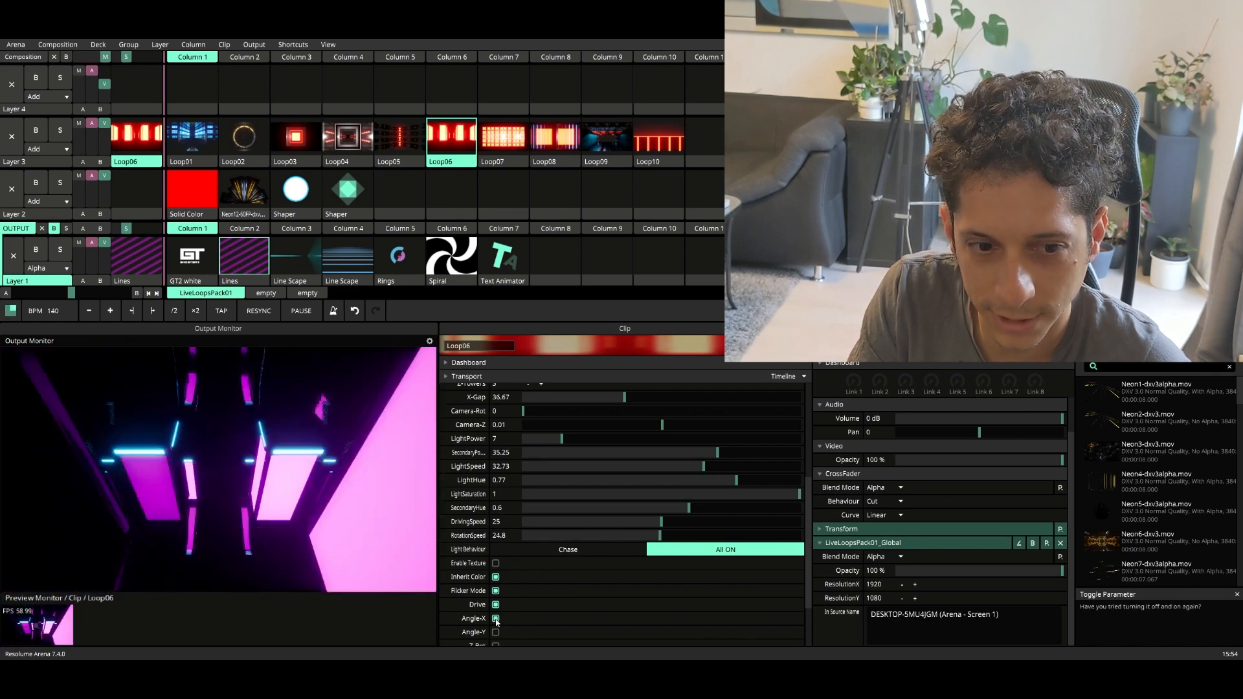
{"action": "scroll", "scroll_direction": "down", "scroll_amount": 3}
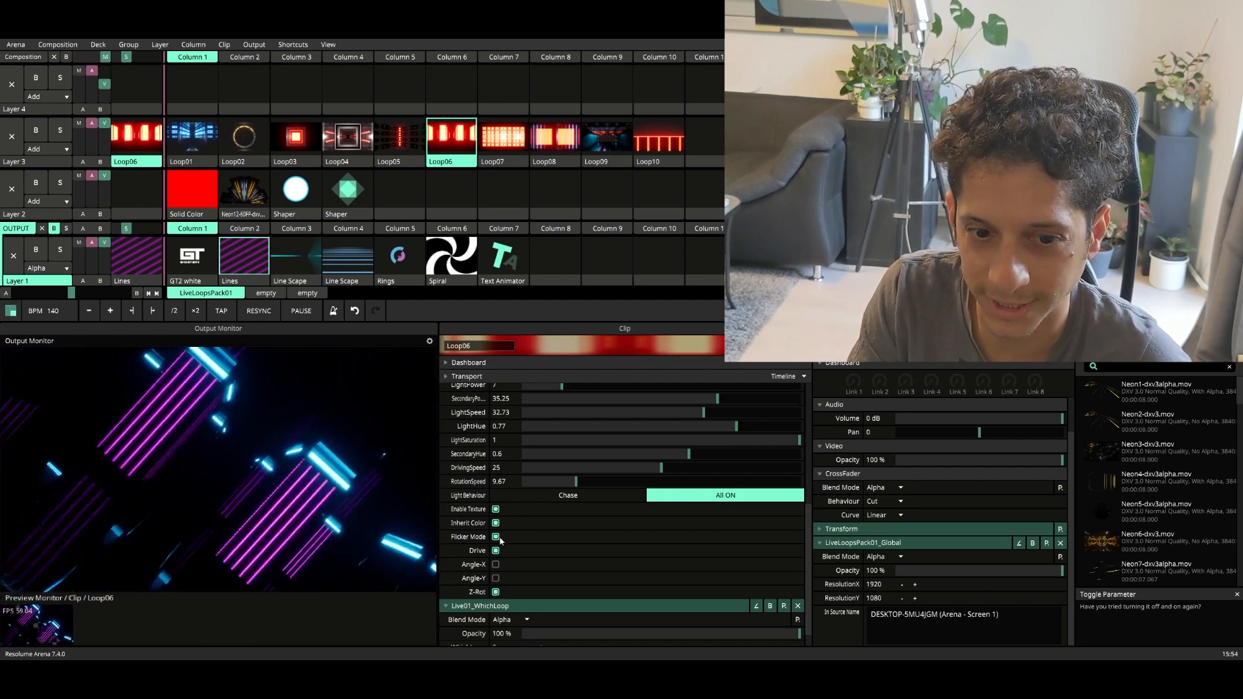
{"action": "left_click", "coordinate": [495, 593]}
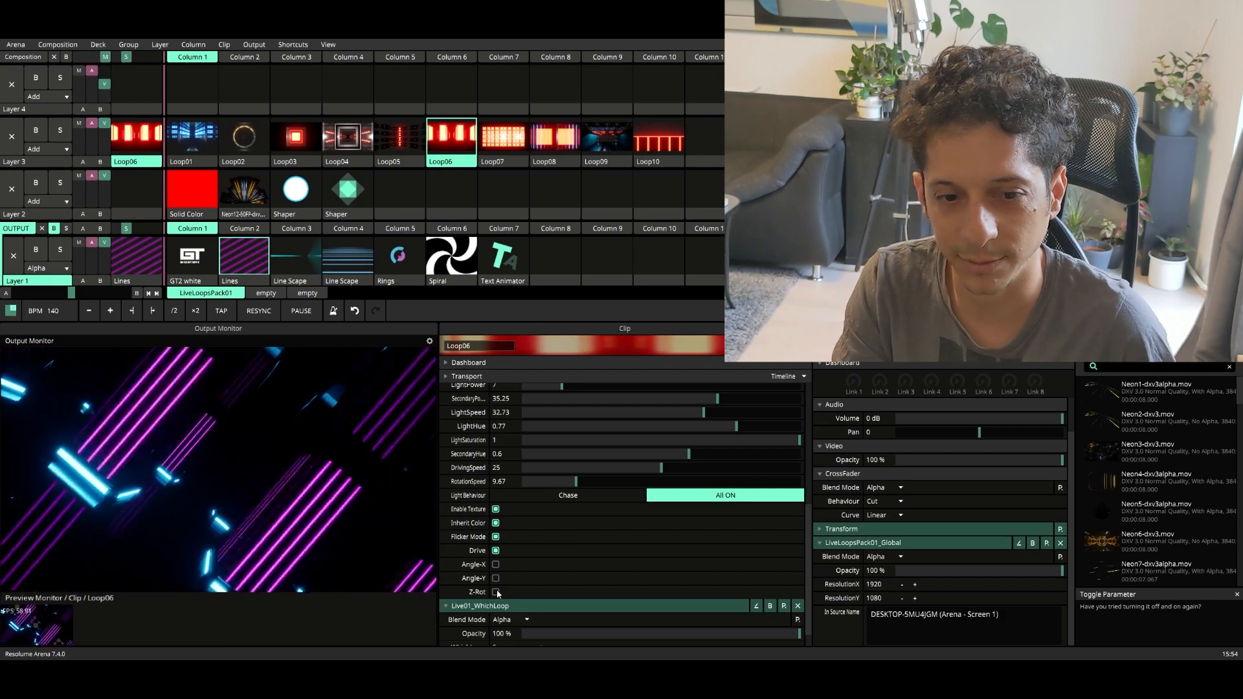
{"action": "left_click", "coordinate": [495, 550]}
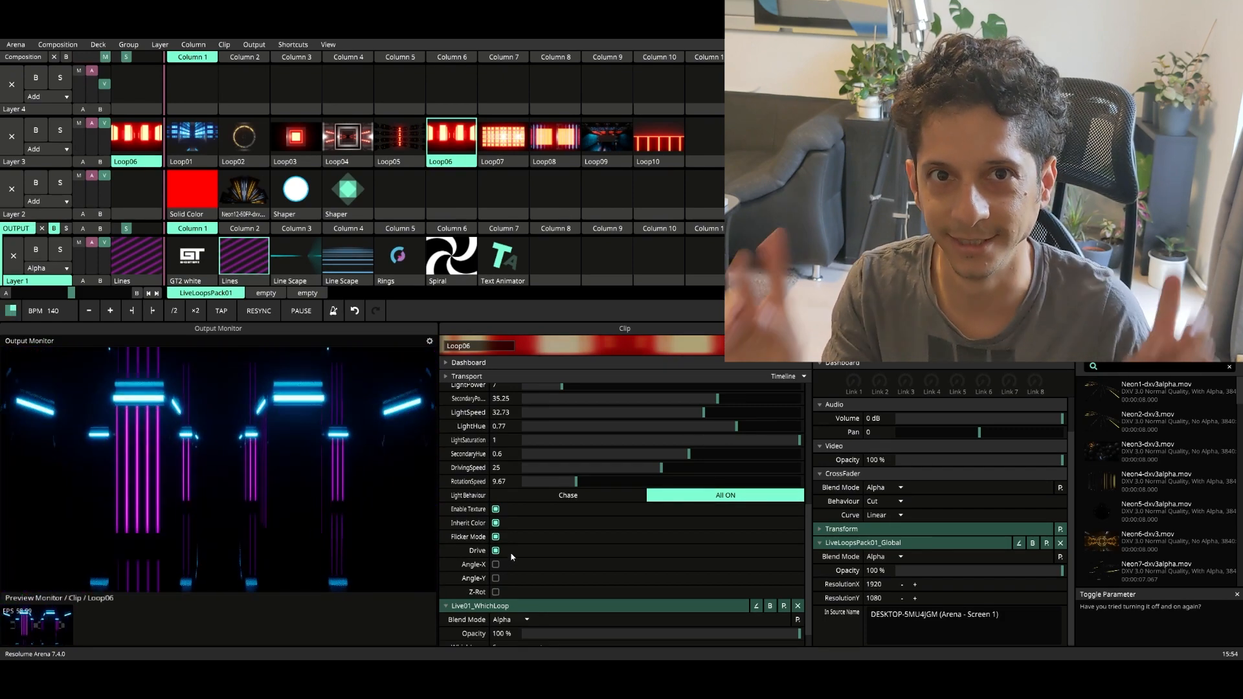